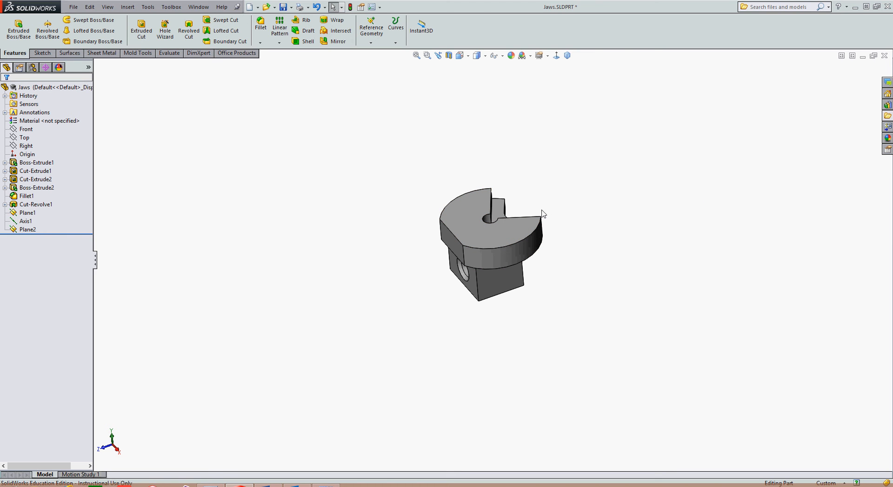
pyautogui.moveTo(527, 227)
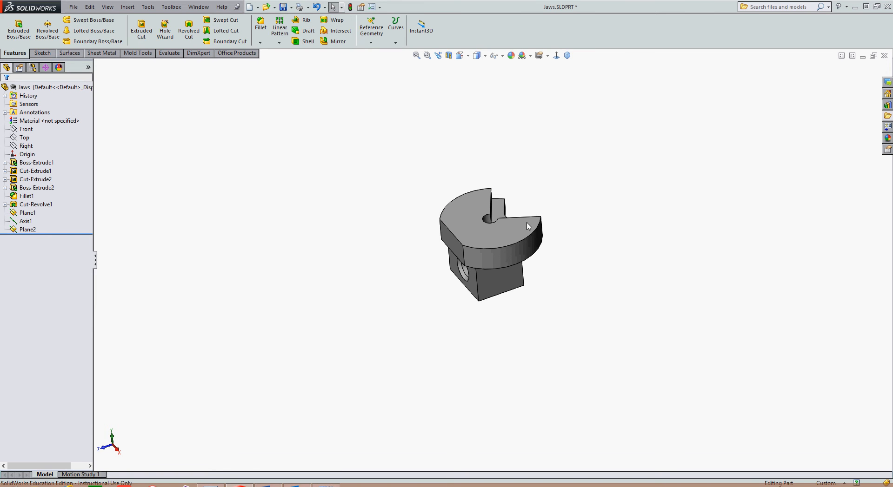
pyautogui.moveTo(480, 252)
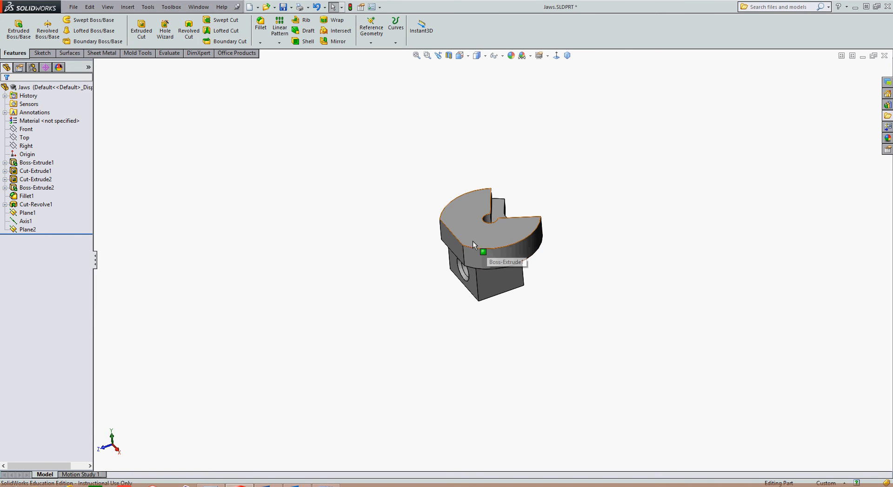
pyautogui.moveTo(471, 239)
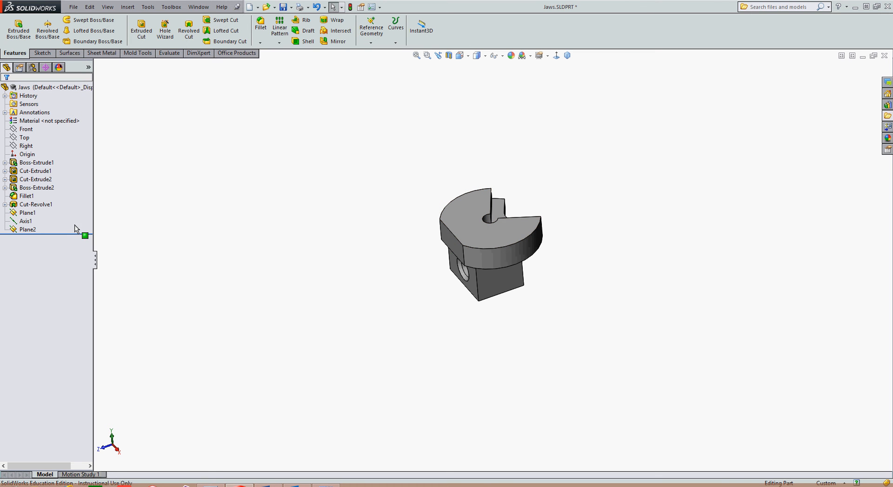
# Mirror the jaw body about Plane2 with Merge solids off, creating a separate second body.
pyautogui.click(27, 229)
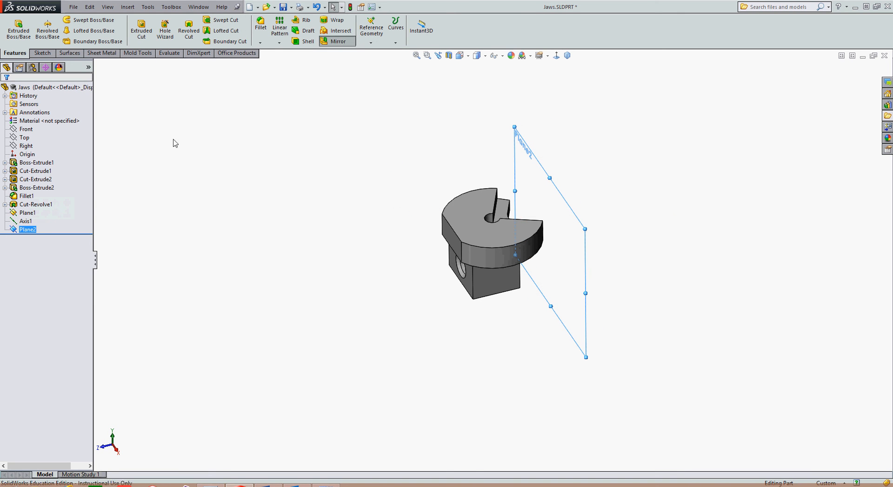
pyautogui.click(338, 41)
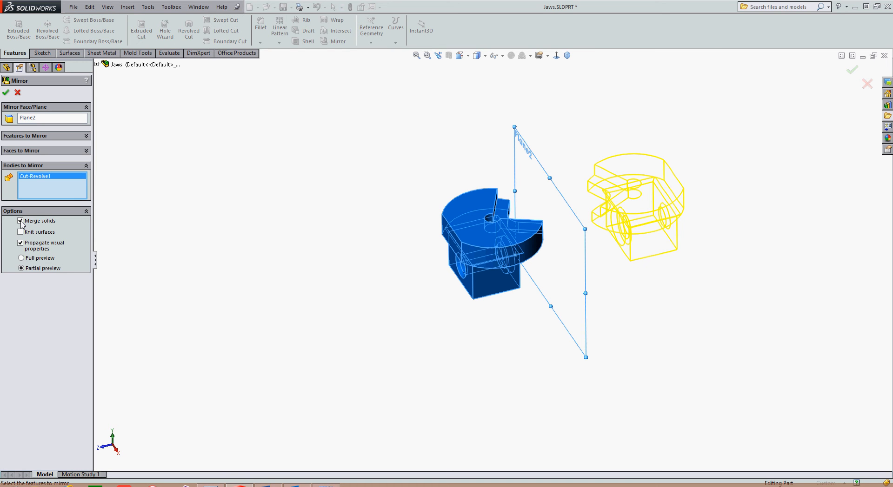
pyautogui.click(20, 221)
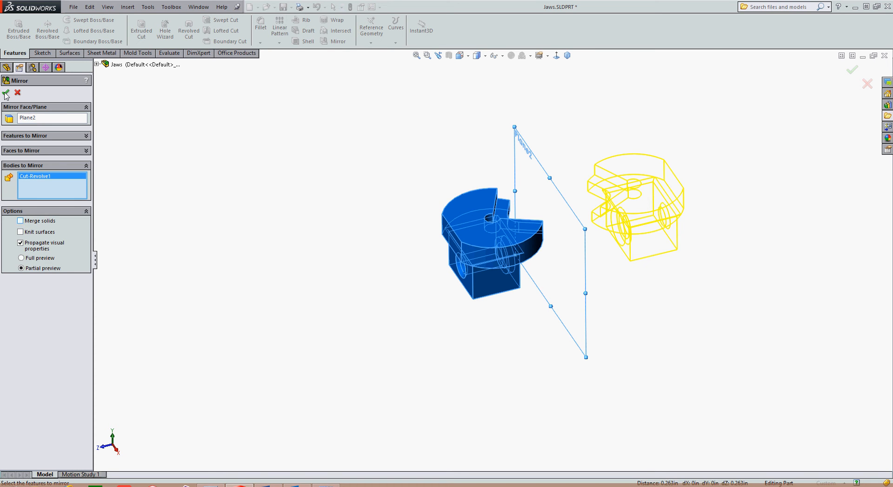
pyautogui.click(5, 93)
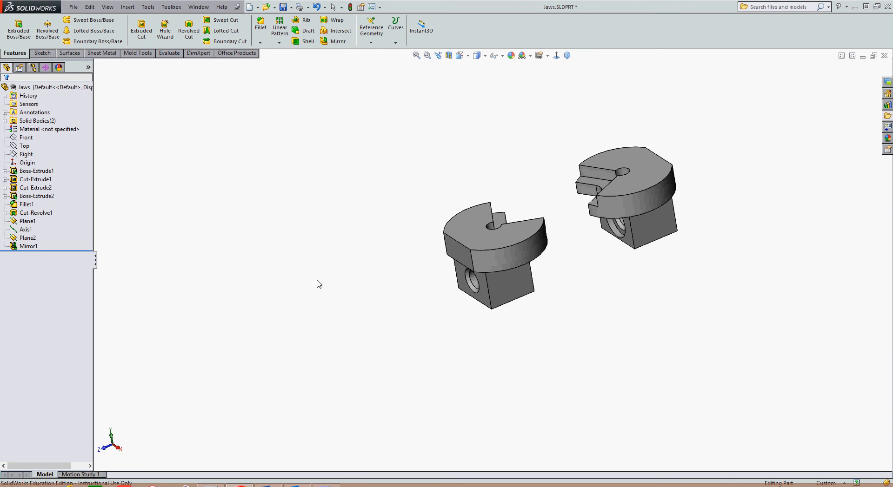
# Preselect Axis1 in the FeatureManager tree as the pattern rotation axis.
pyautogui.click(26, 229)
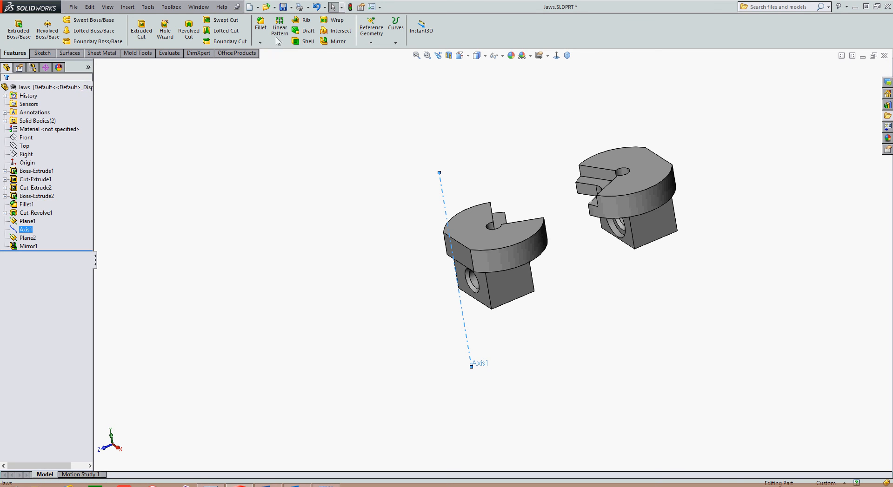
# Circular-pattern the original jaw body about Axis1, 180 degrees, 2 instances, adding a rotated copy.
pyautogui.click(260, 42)
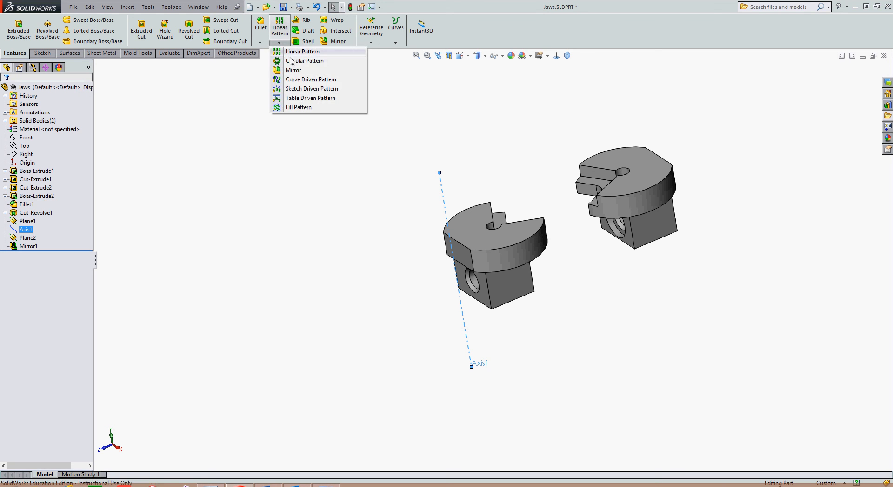
pyautogui.click(306, 61)
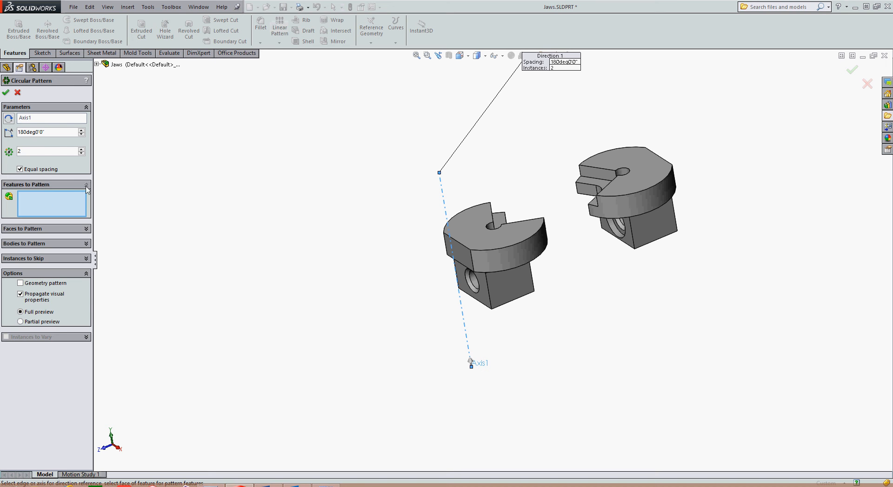
pyautogui.click(86, 184)
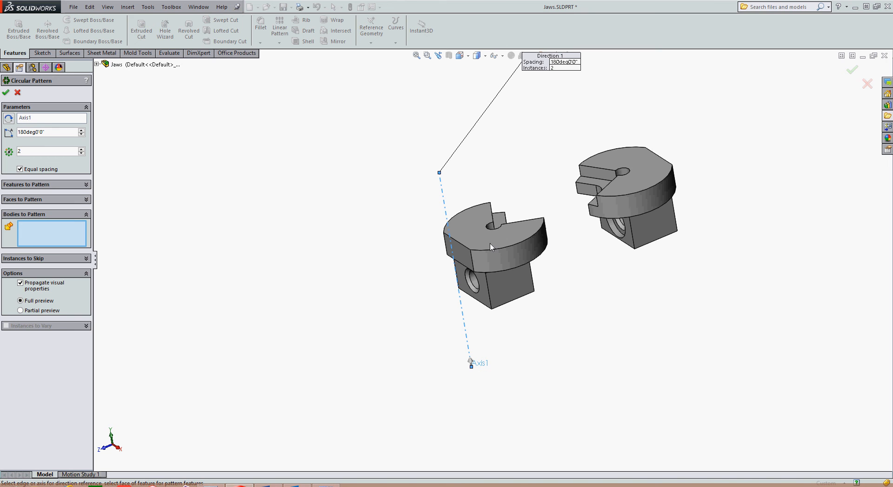
pyautogui.click(491, 245)
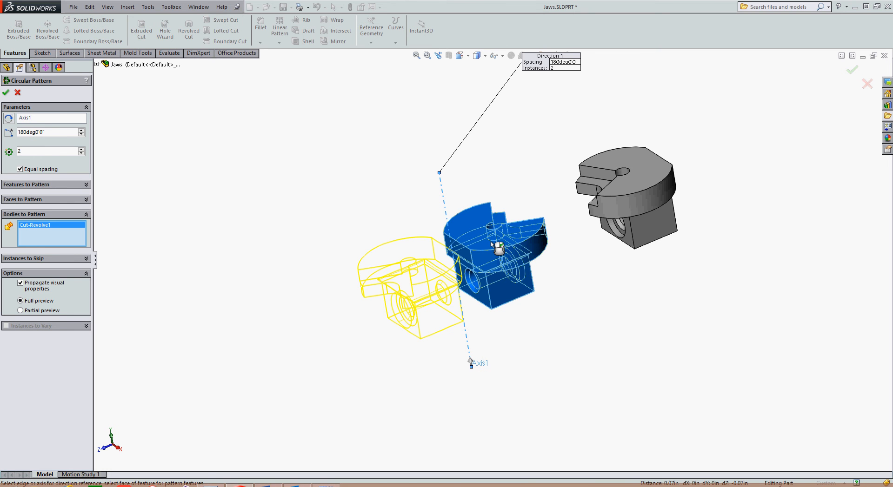
pyautogui.click(851, 69)
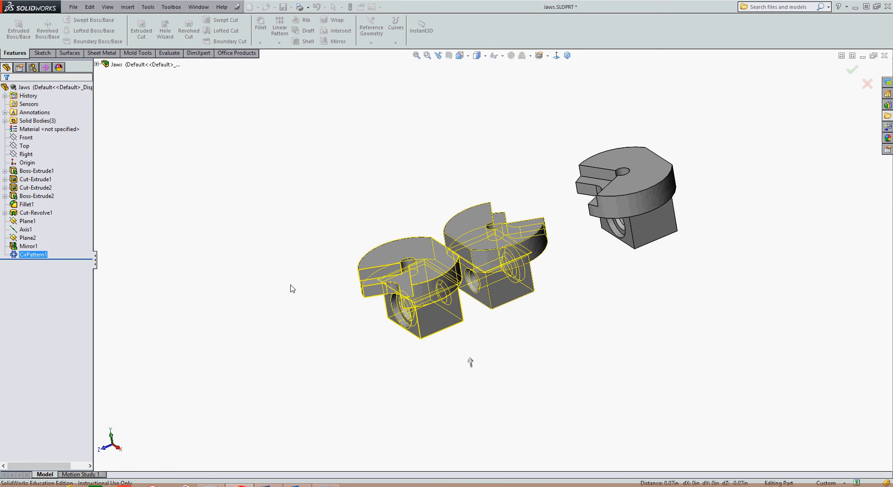